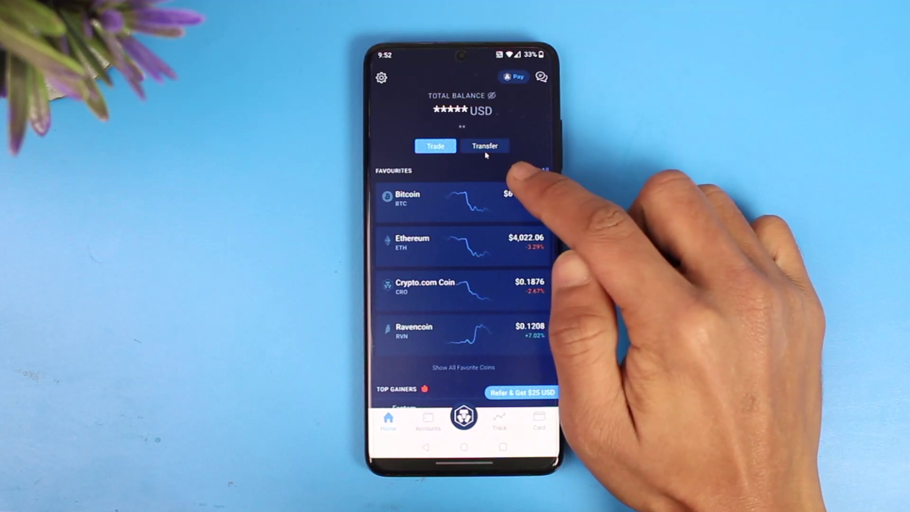
Bring up the Transfer options with Deposit and Withdraw on the home screen.
left_click(484, 146)
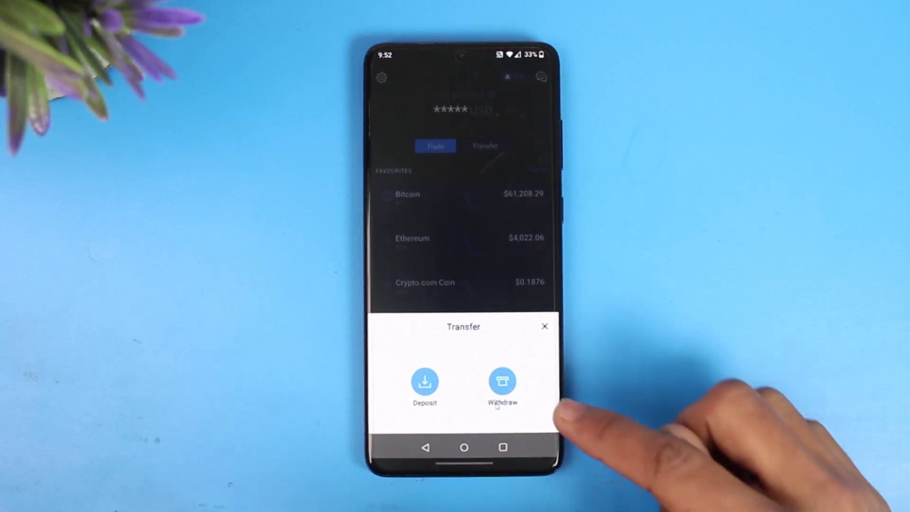
Choose Withdraw, then Crypto rather than Fiat, to send coins to another platform.
left_click(502, 381)
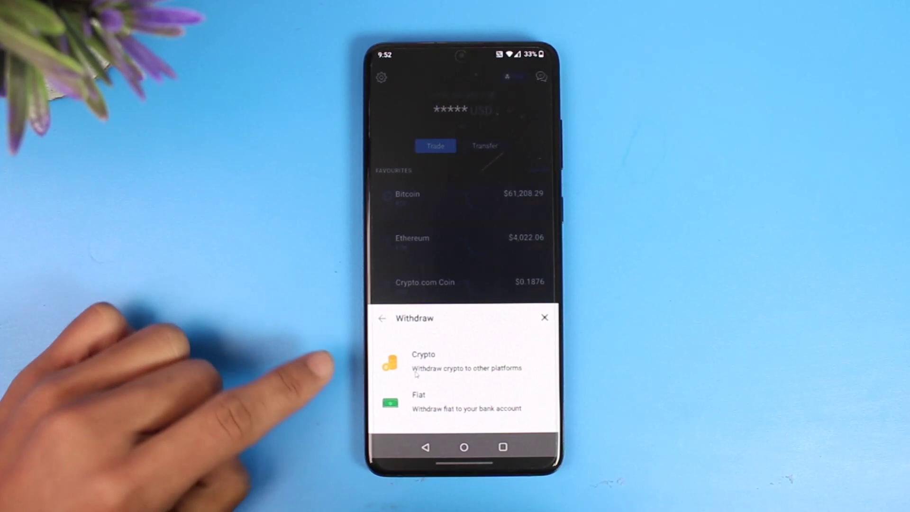
left_click(440, 360)
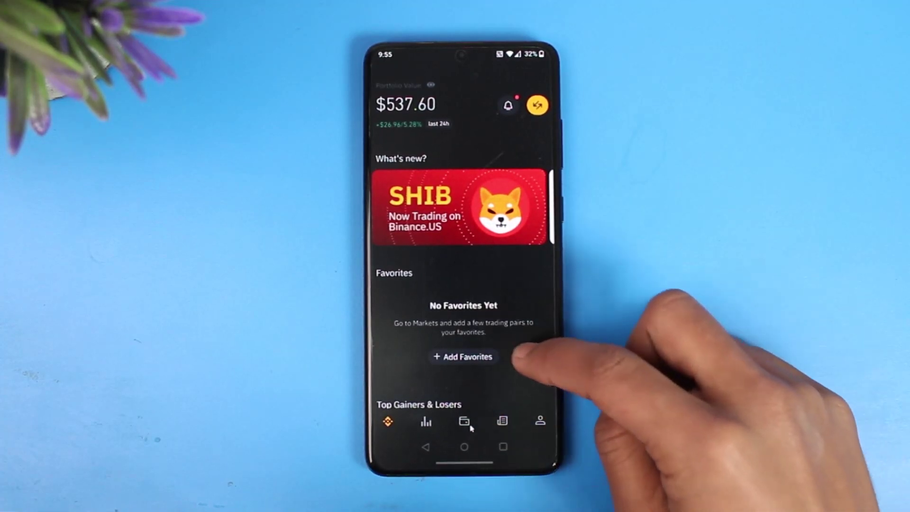
Show the Binance.US Bitcoin deposit QR code and acknowledge the BTC-only warning.
left_click(463, 422)
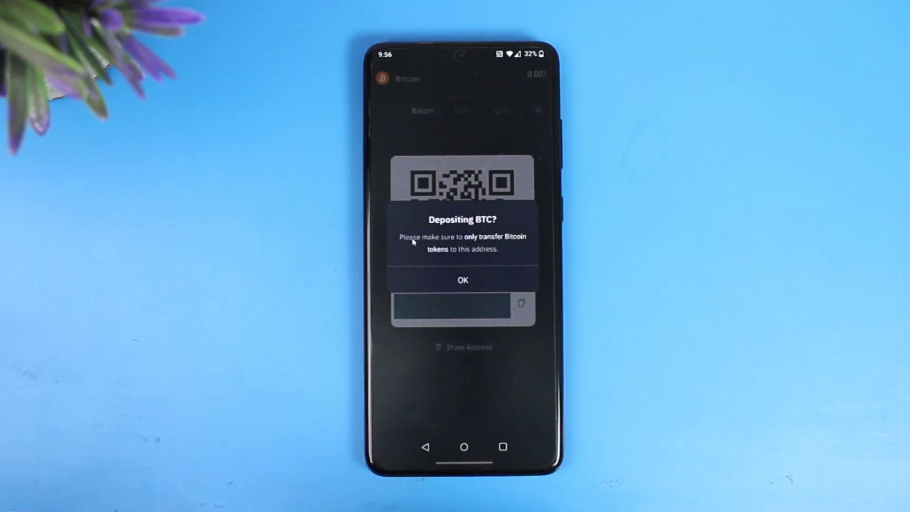
left_click(462, 279)
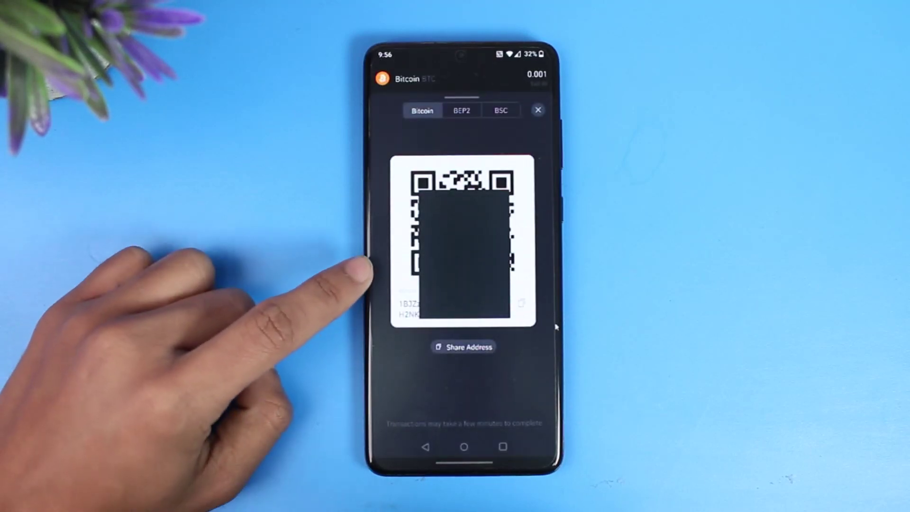